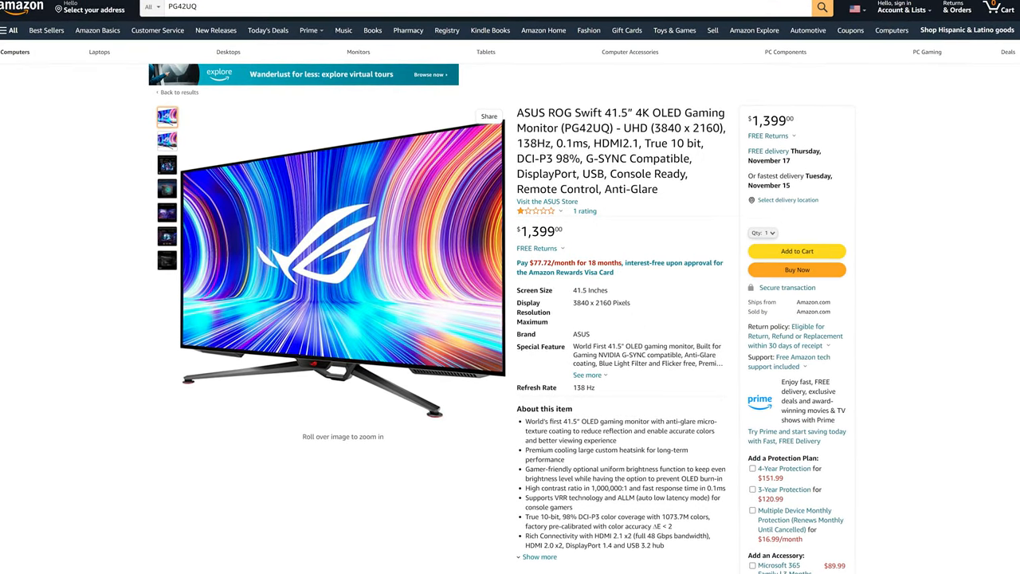
pyautogui.scroll(-3)
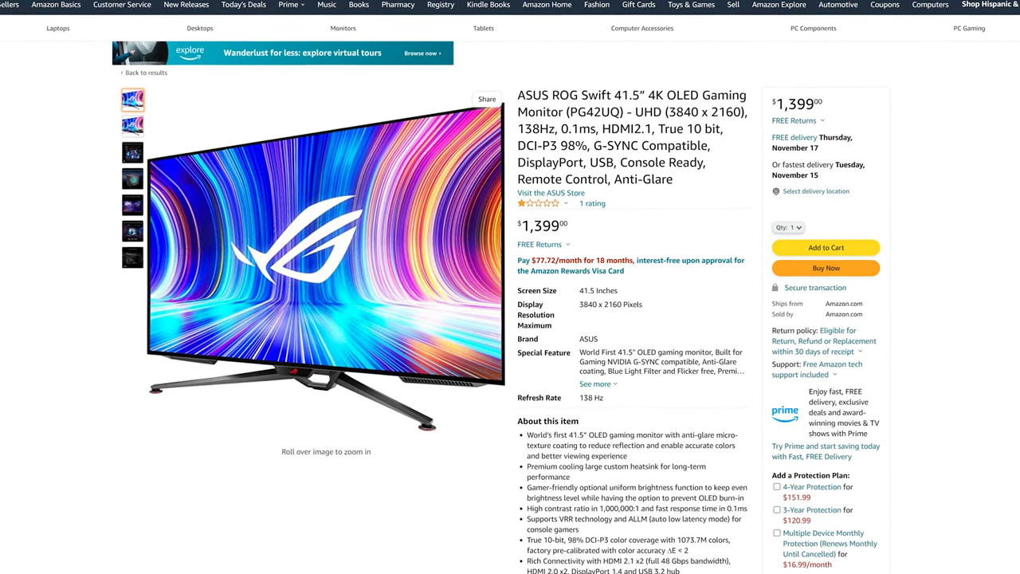
pyautogui.scroll(-3)
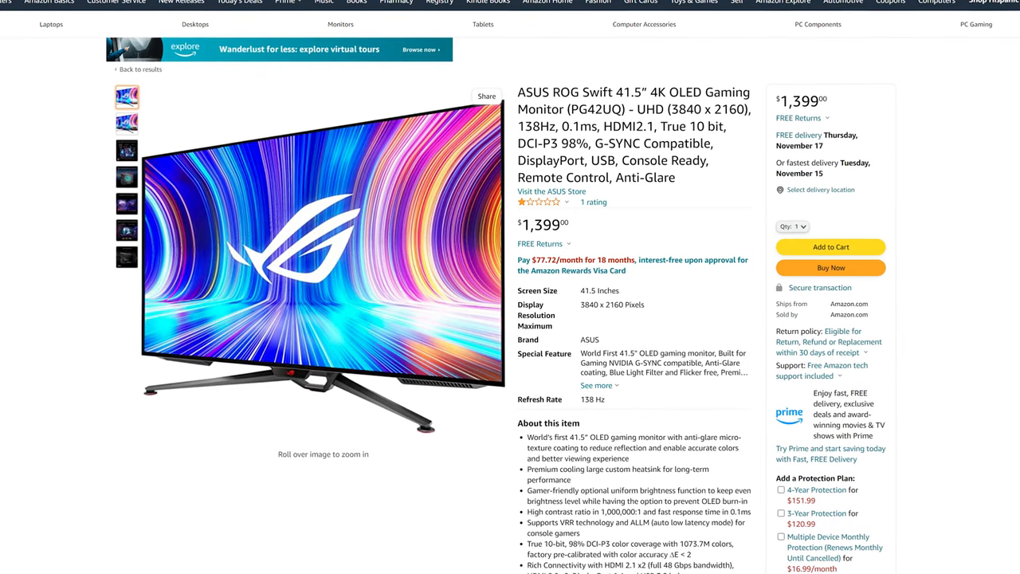